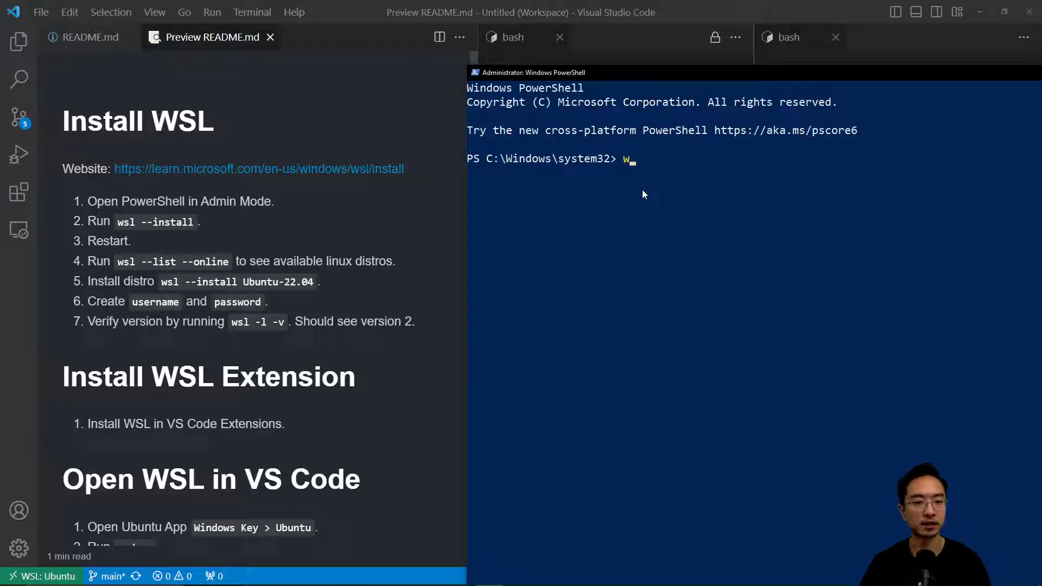
text(sl --)
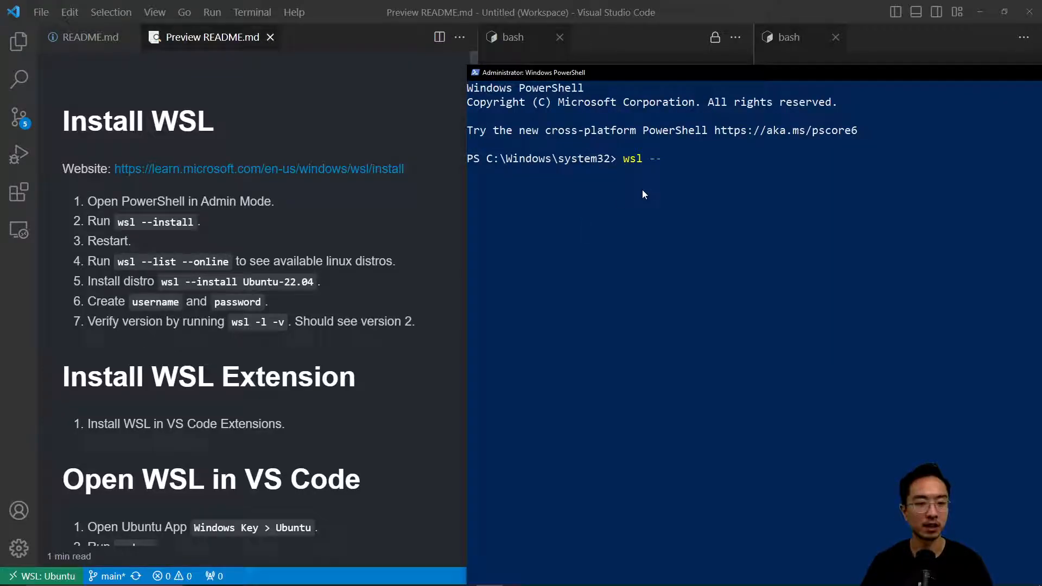
text(list --online)
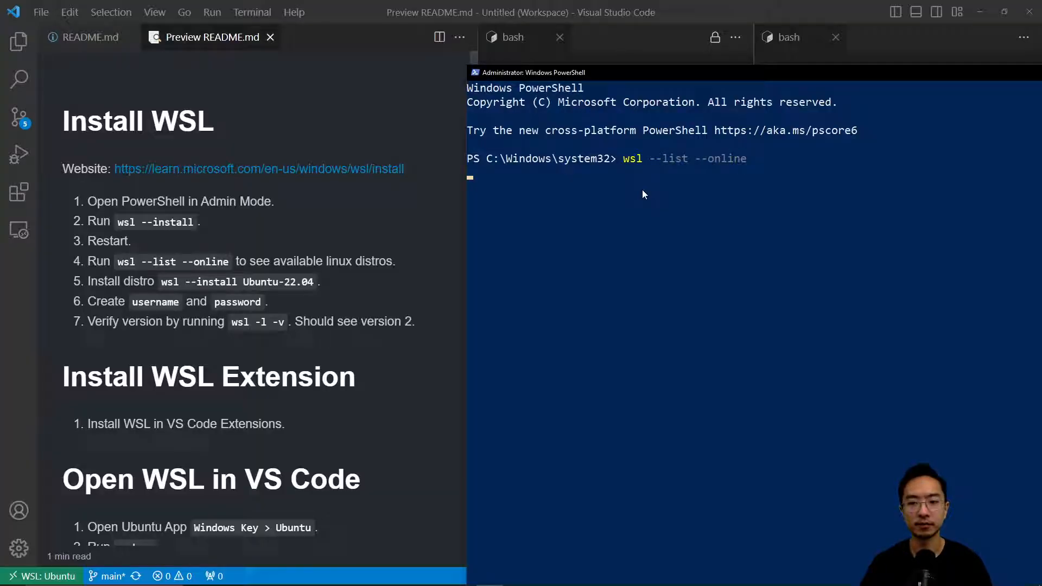